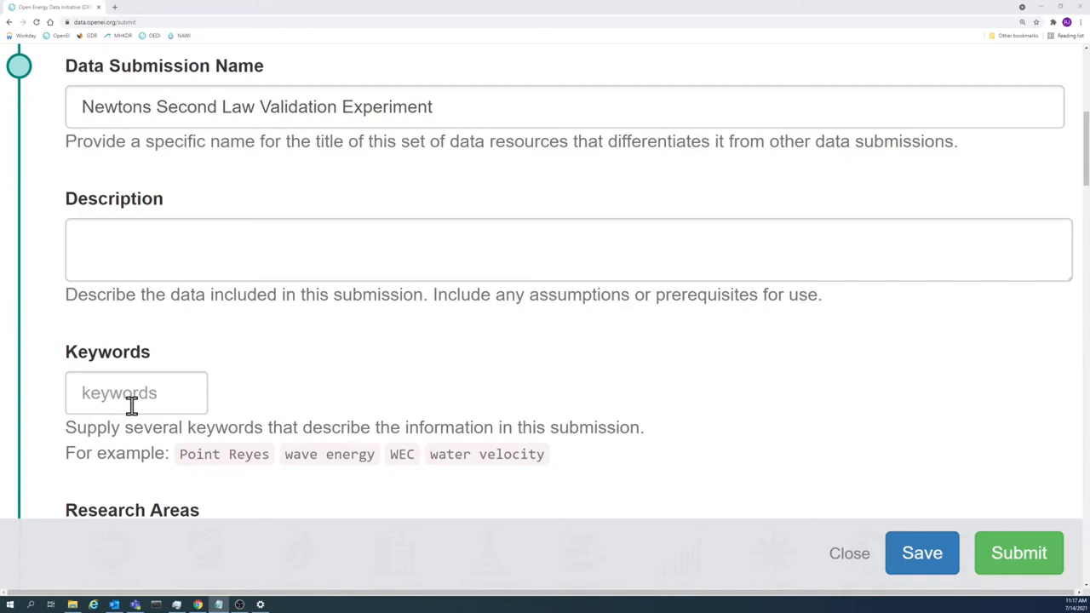
- Enter keyword tags including Newtons Second Law, NSL, processed data, pulley, Excel, acceleration, model and counterweight
type("N")
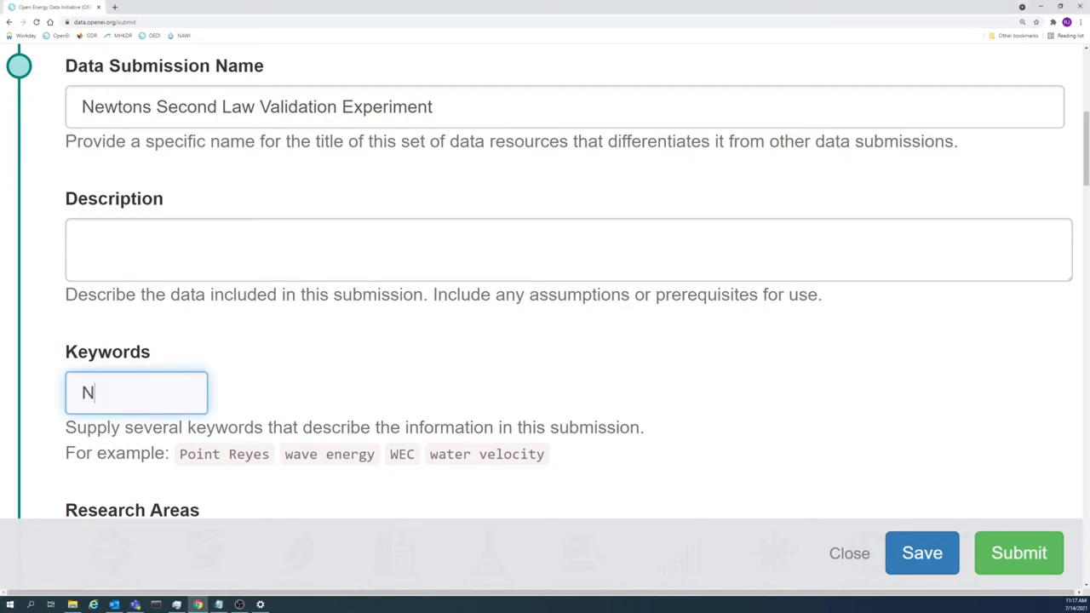
type("NS")
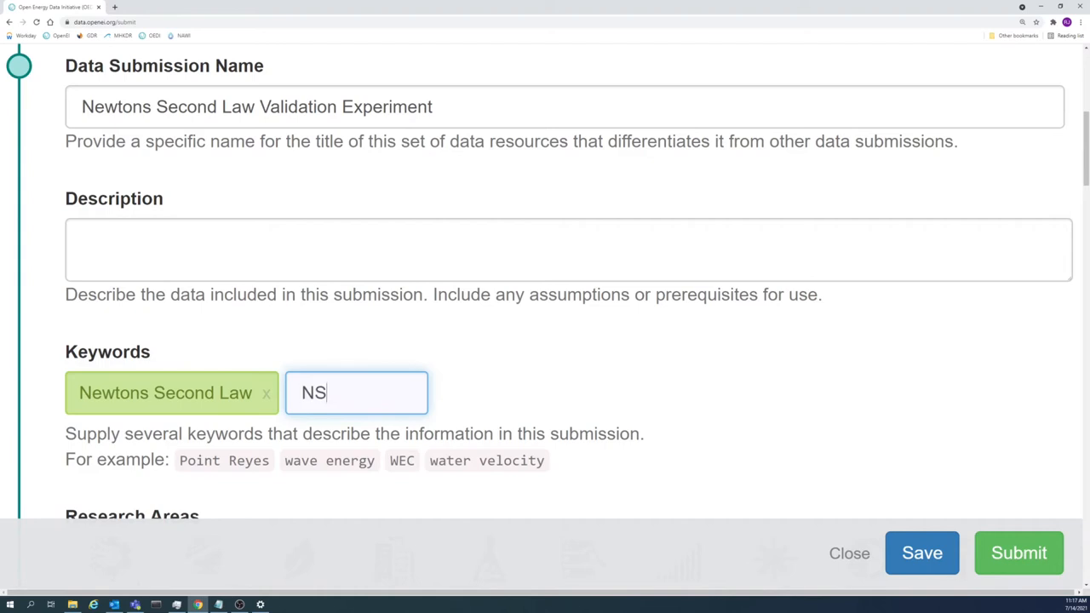
type("processed data")
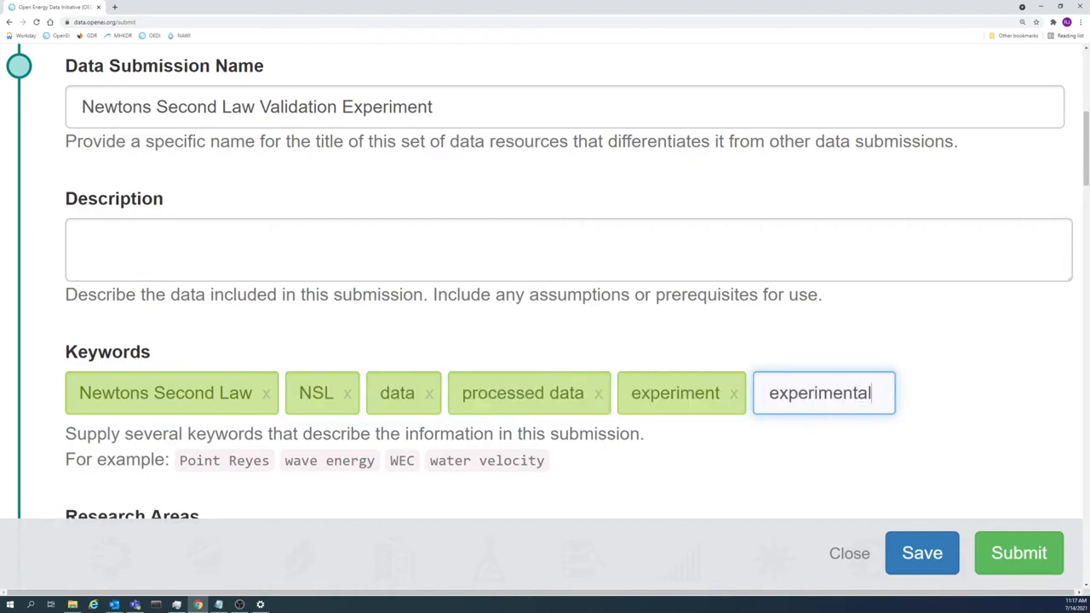
type("pulley")
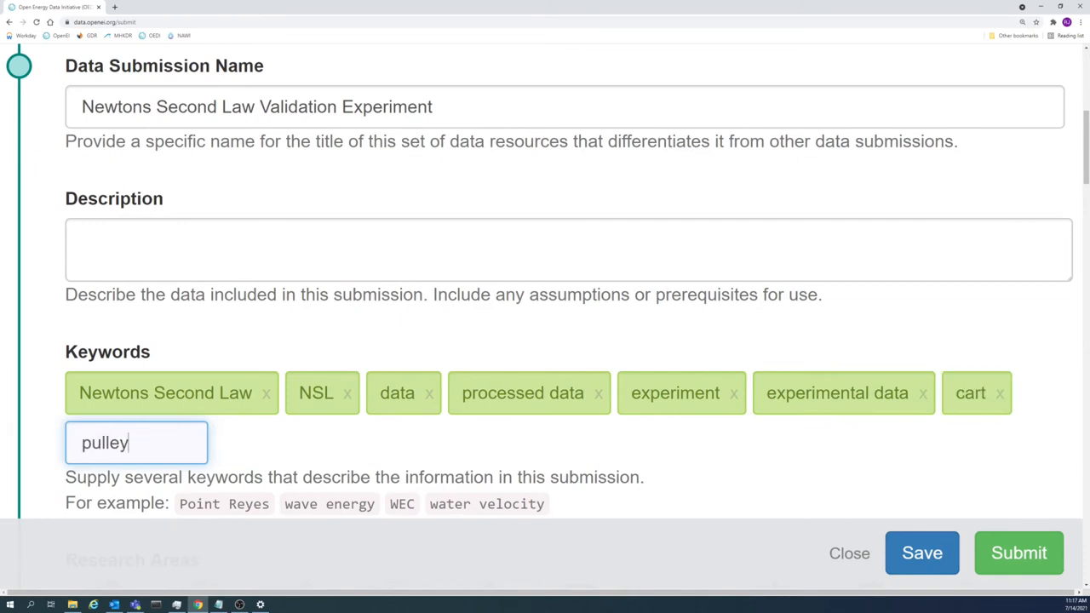
type("Excel")
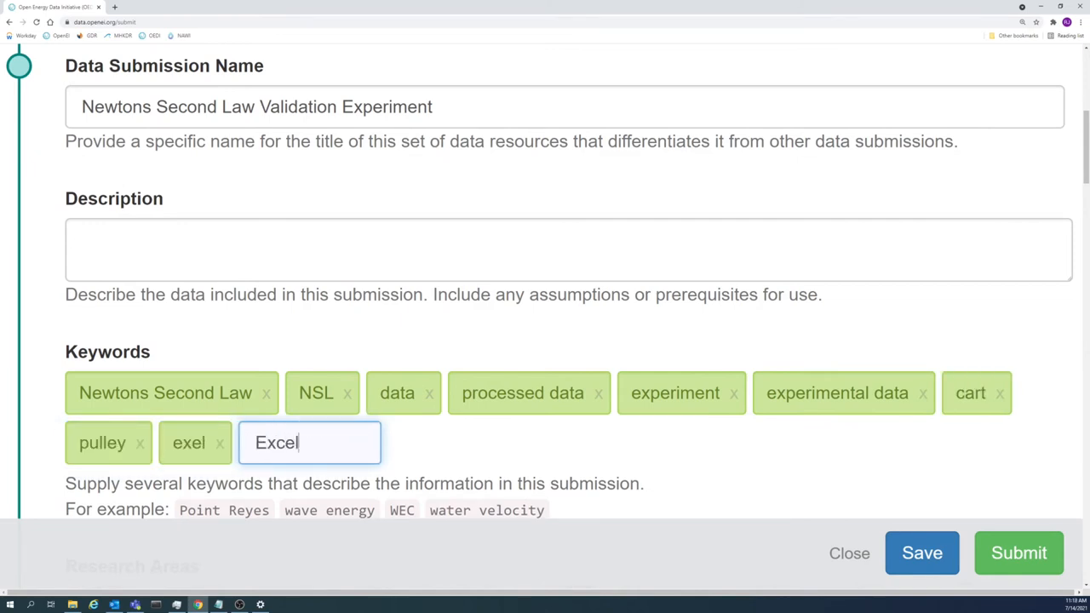
type("acceler")
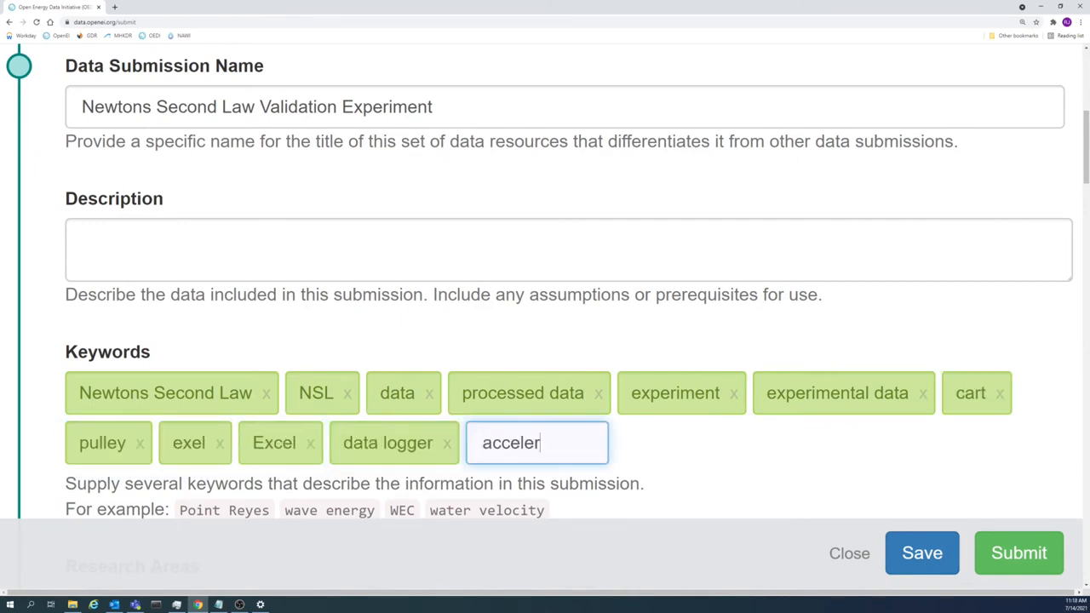
type("u")
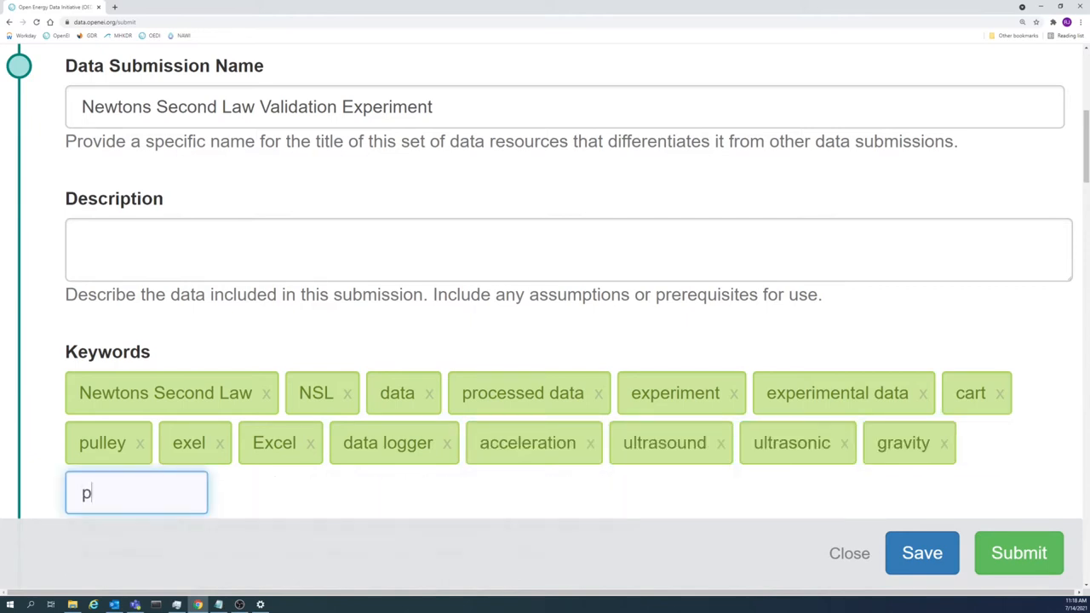
type("model")
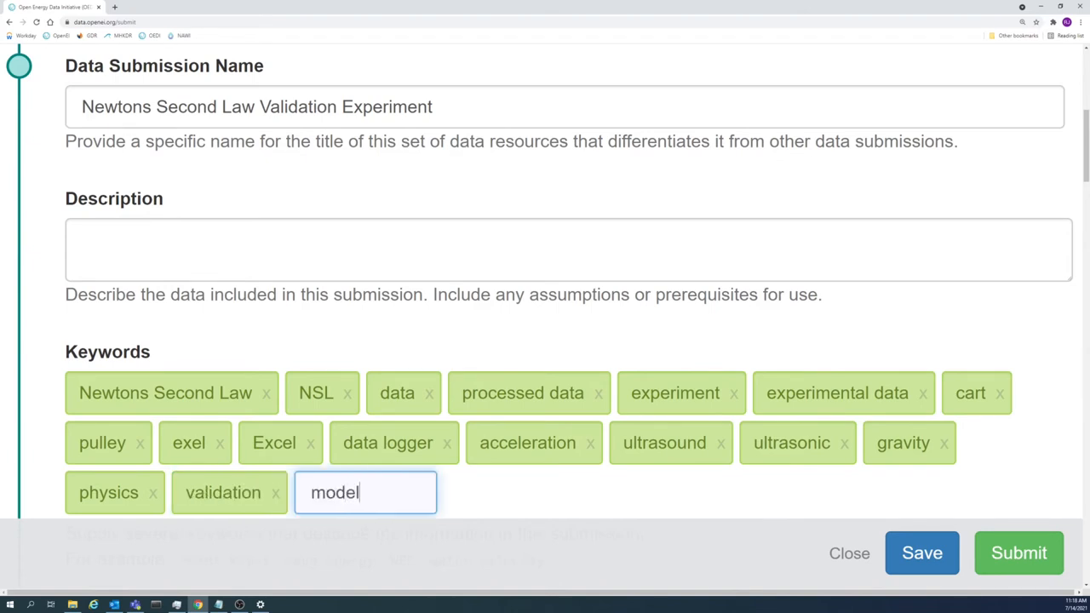
type("coun")
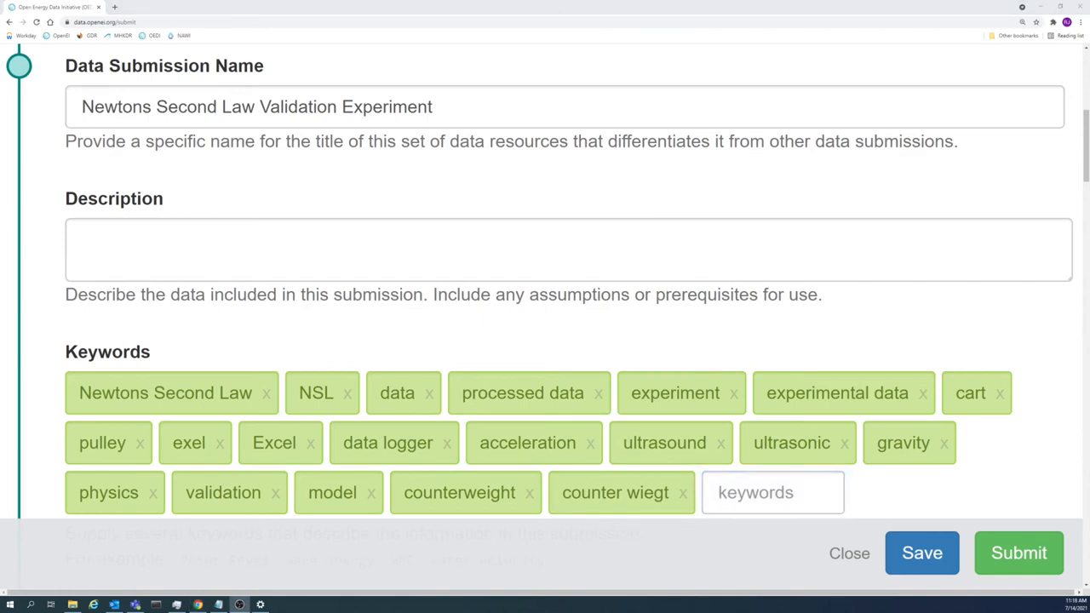
- Delete the misspelled 'counter wiegt' and 'exel' tags, leaving eighteen keywords
left_click(770, 493)
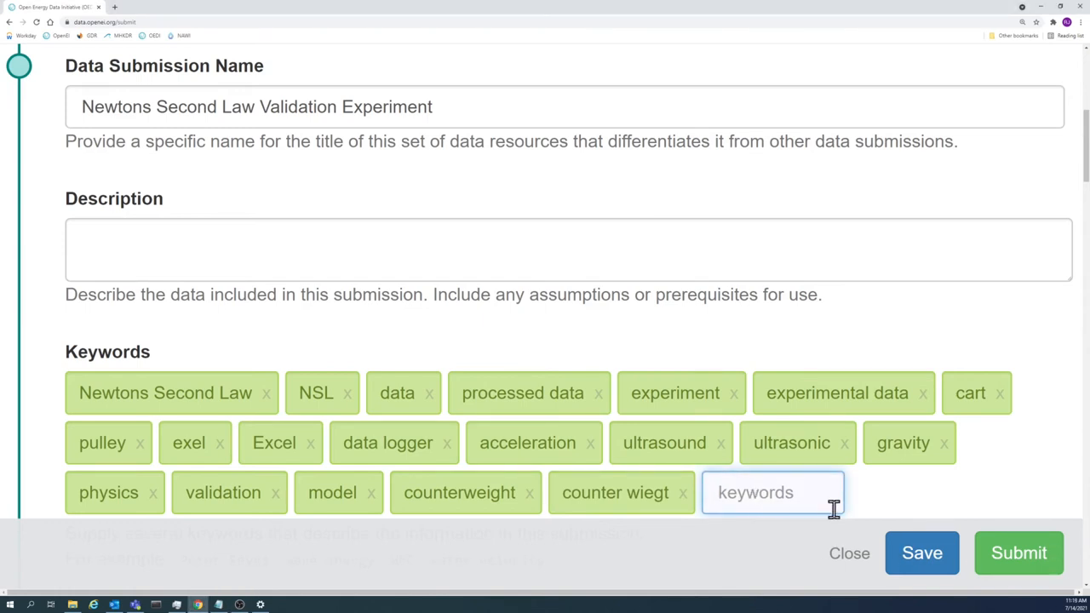
left_click(681, 492)
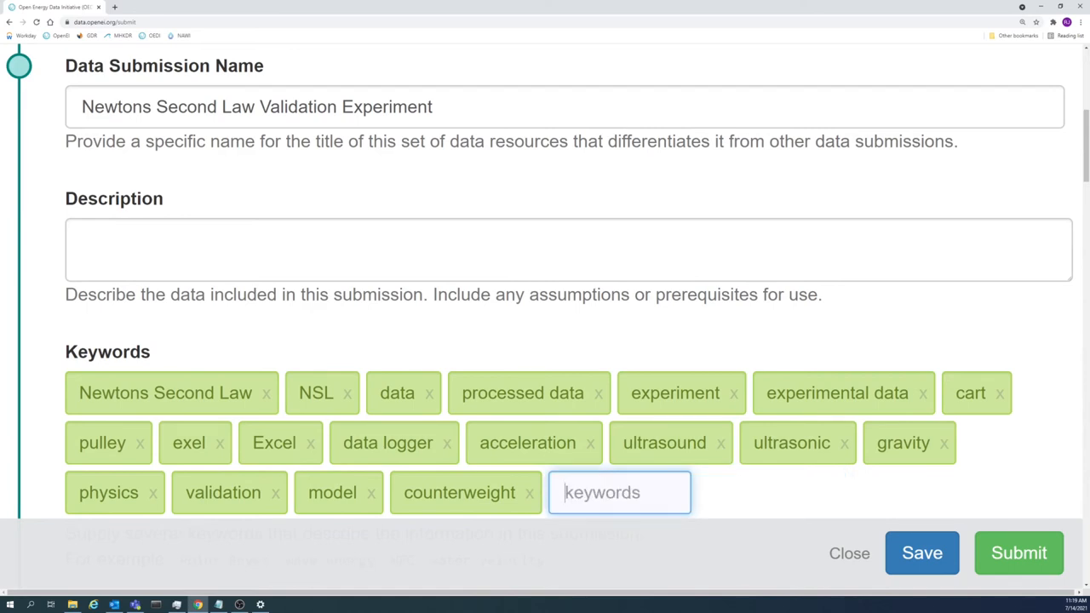
mouse_move(220, 446)
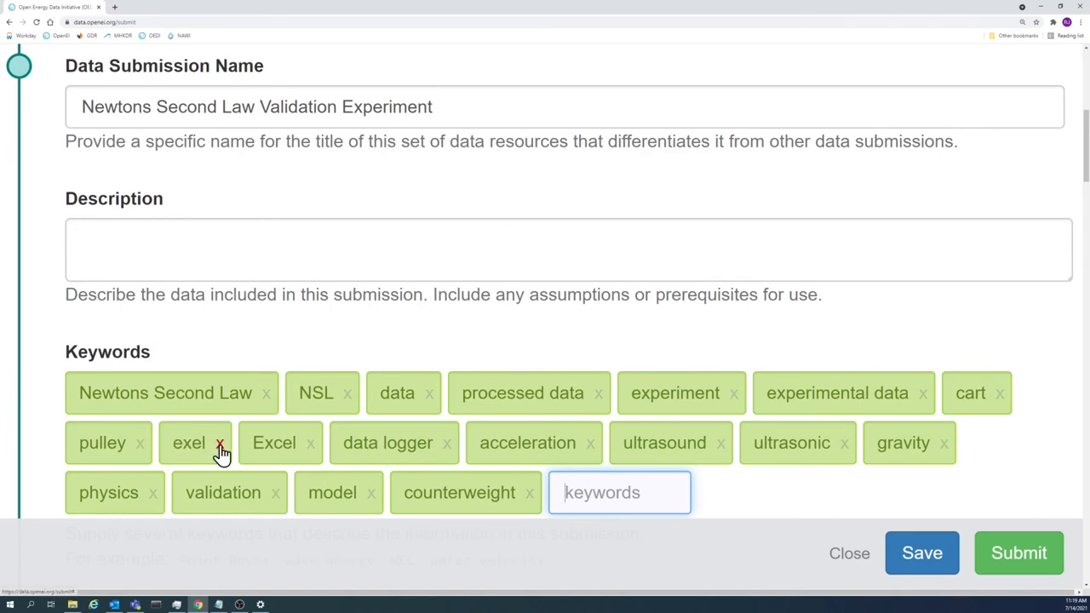
left_click(220, 442)
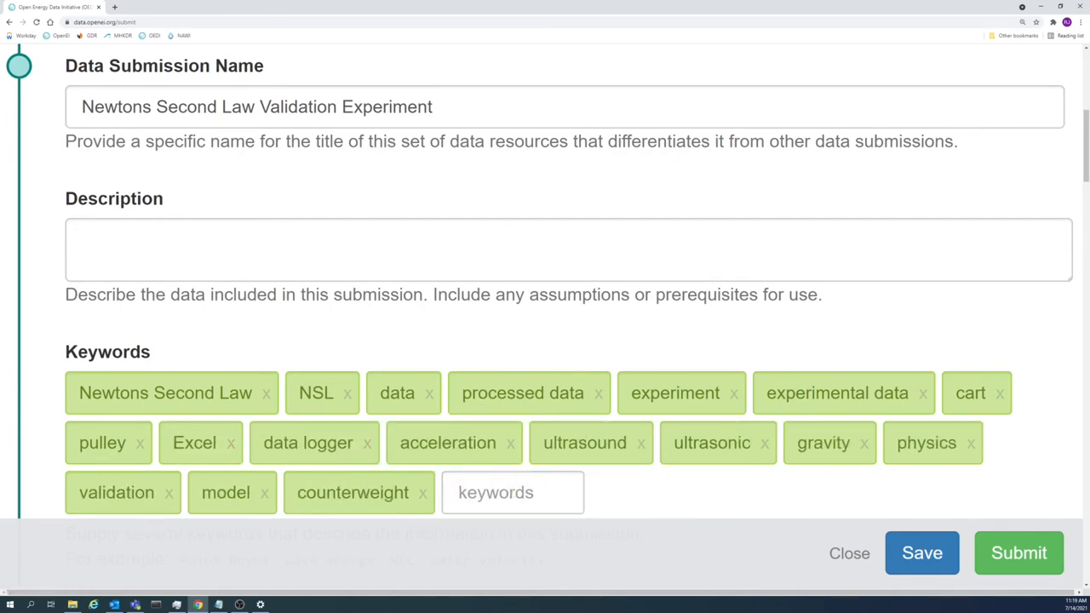